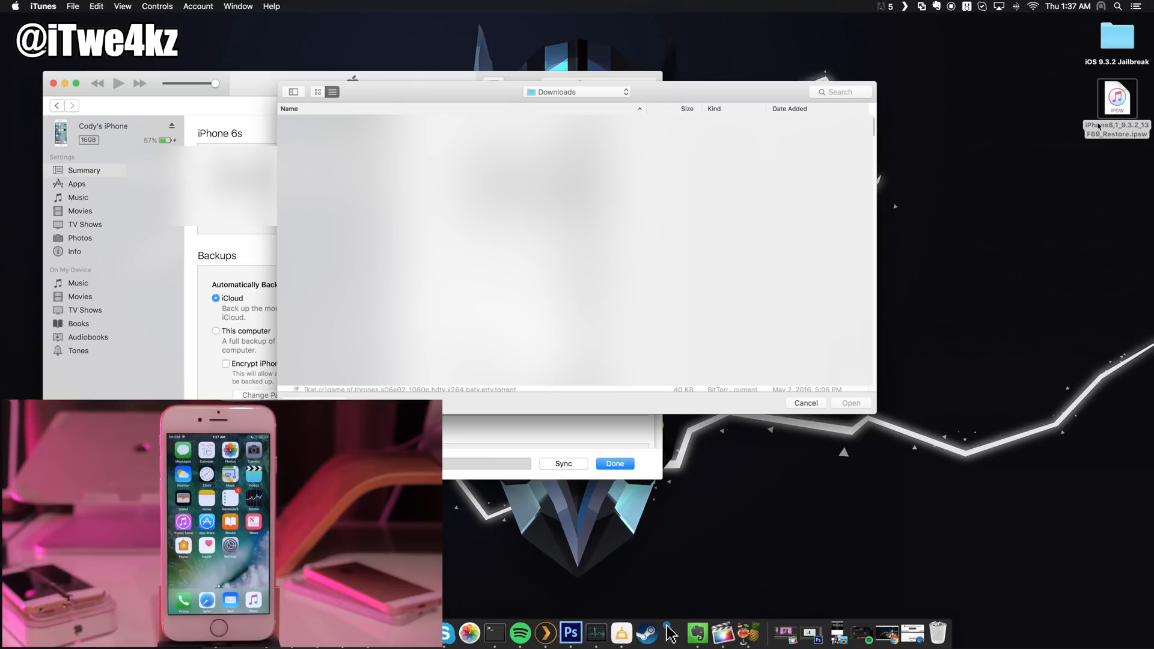
Step: Browse to the Desktop and select the iPhone8,1_9.3.2_13F69_Restore.ipsw firmware file
click(577, 91)
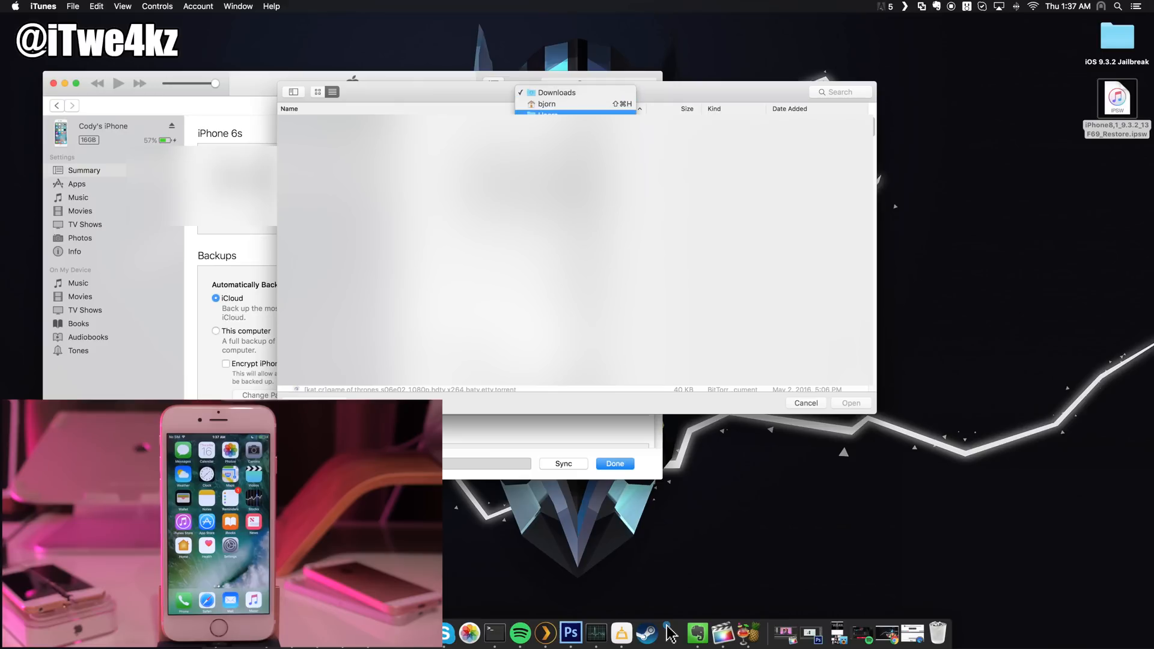
click(577, 114)
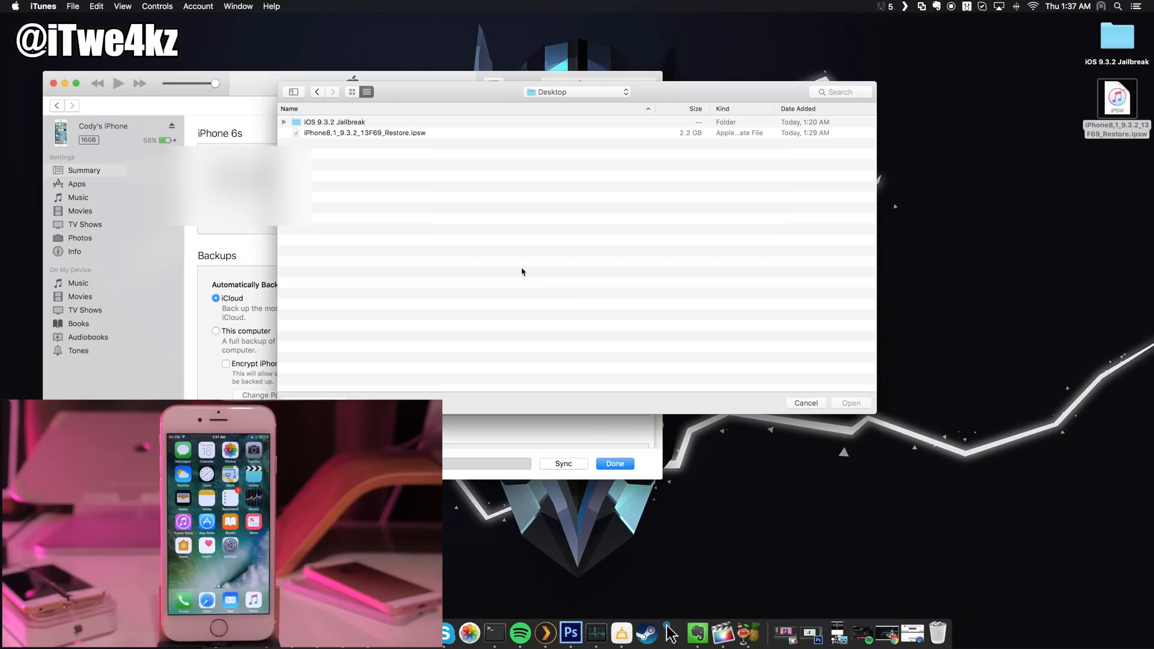
click(365, 133)
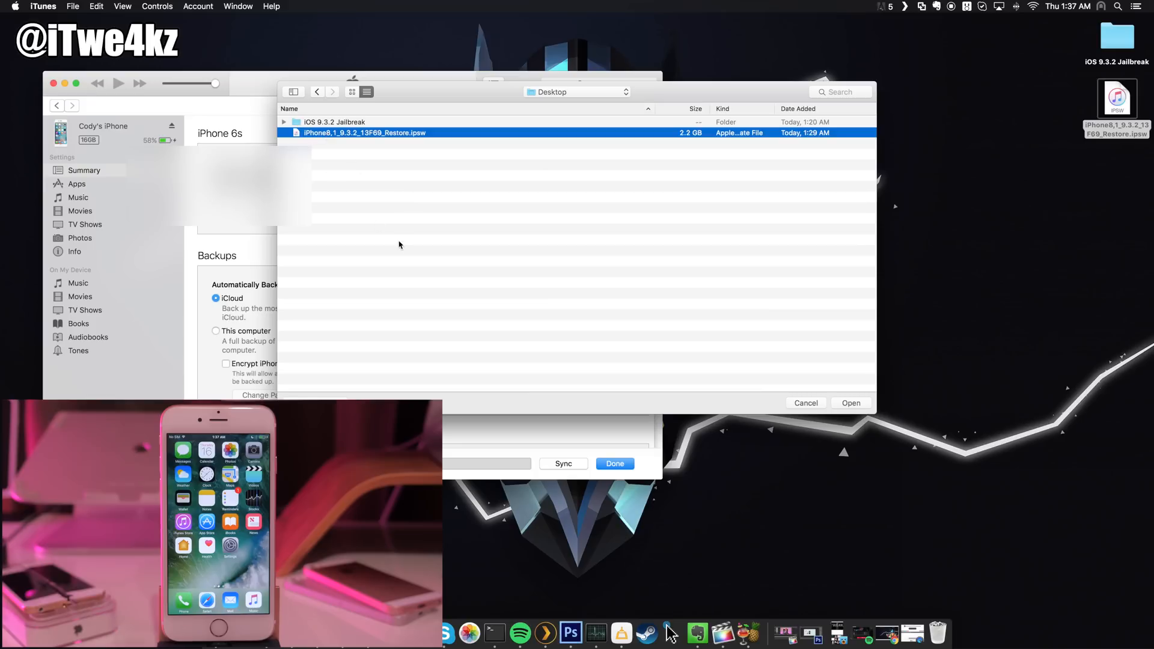
mouse_move(534, 137)
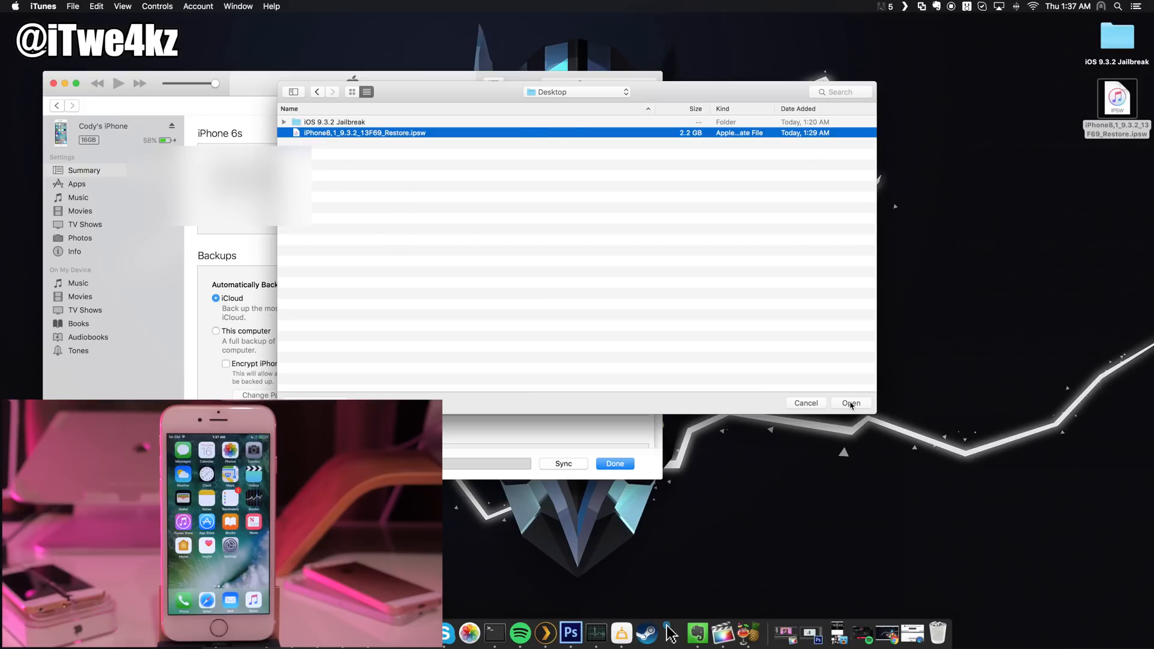
Step: Load the 9.3.2 IPSW file and confirm updating the iPhone to iOS 9.3.2
click(850, 402)
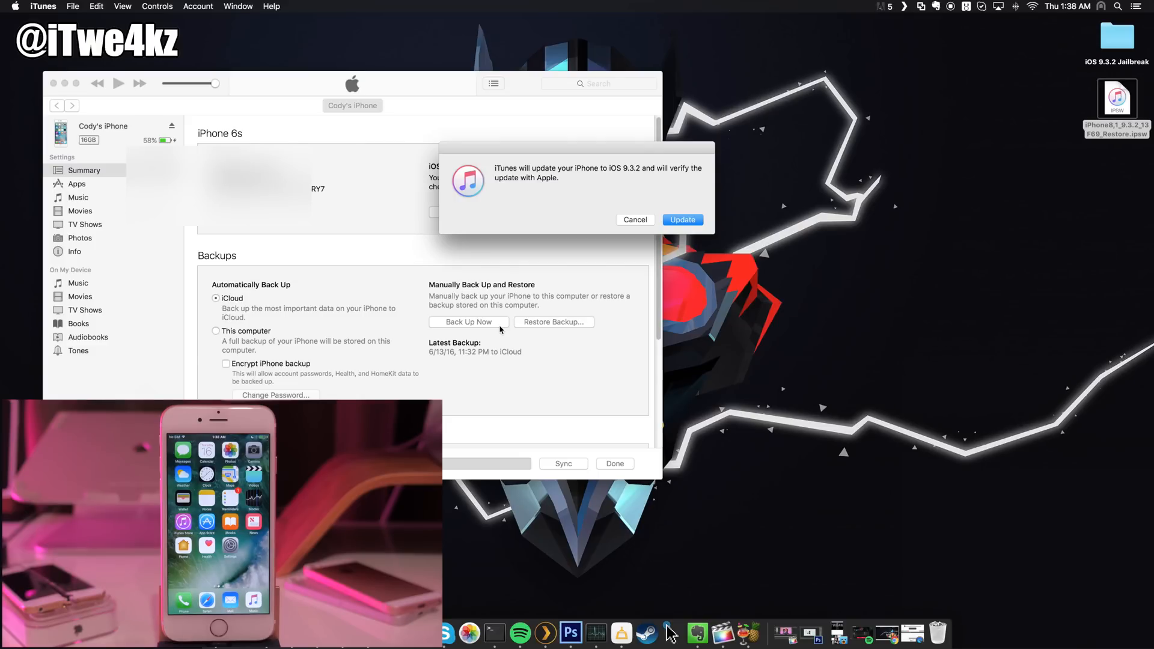
mouse_move(557, 170)
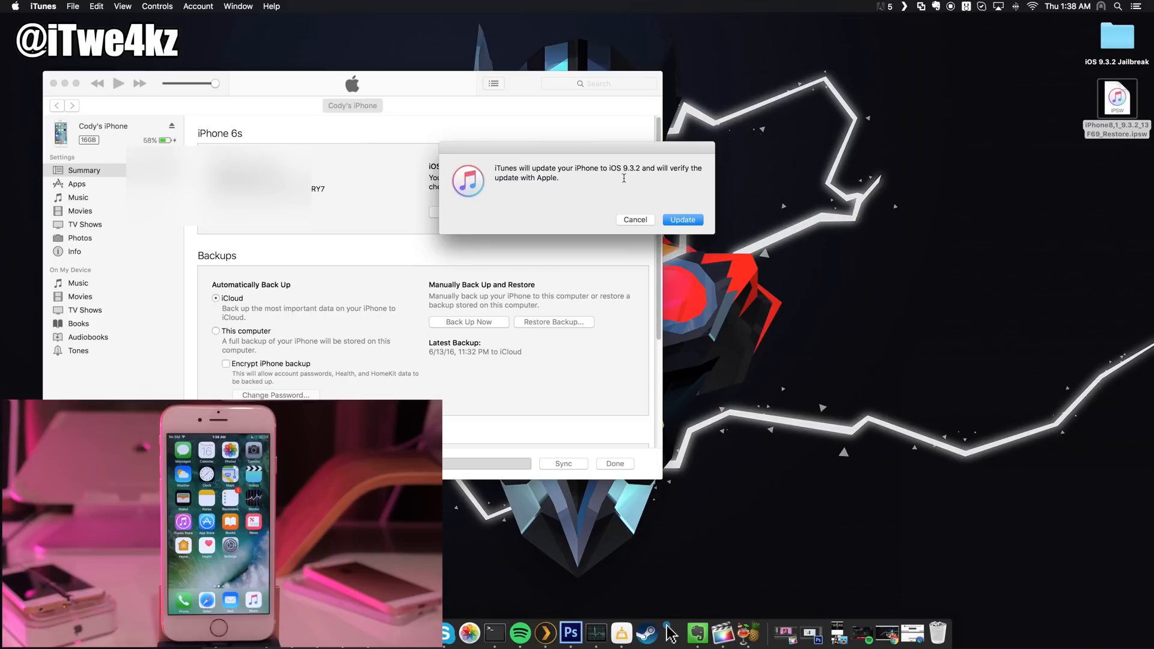
mouse_move(707, 215)
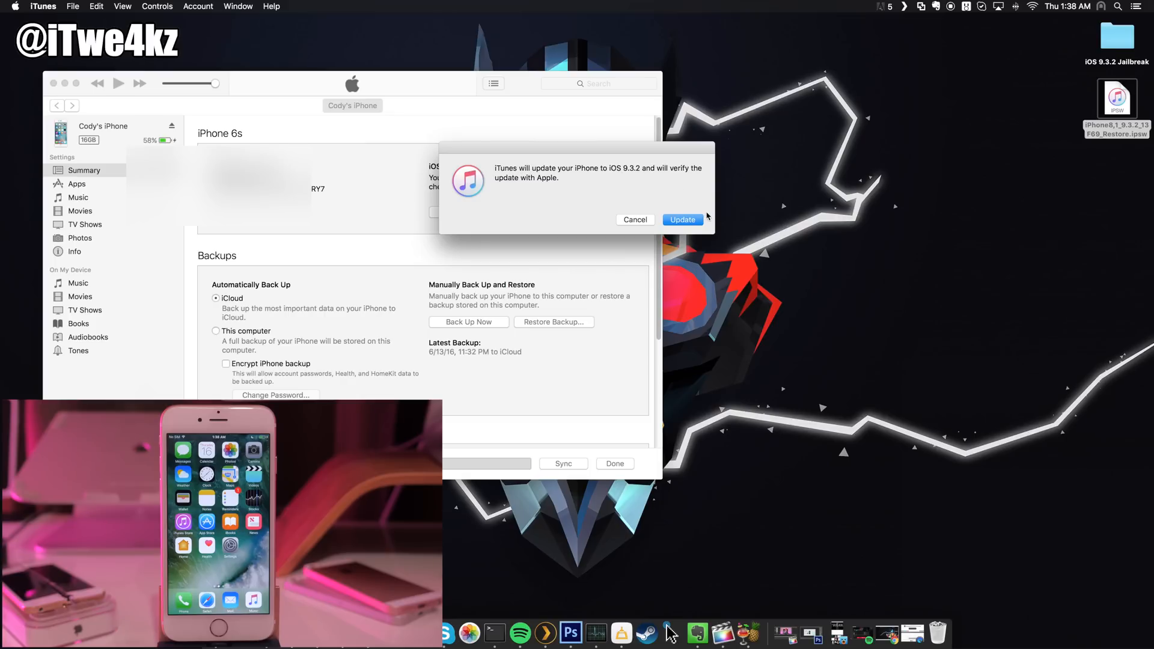
click(681, 219)
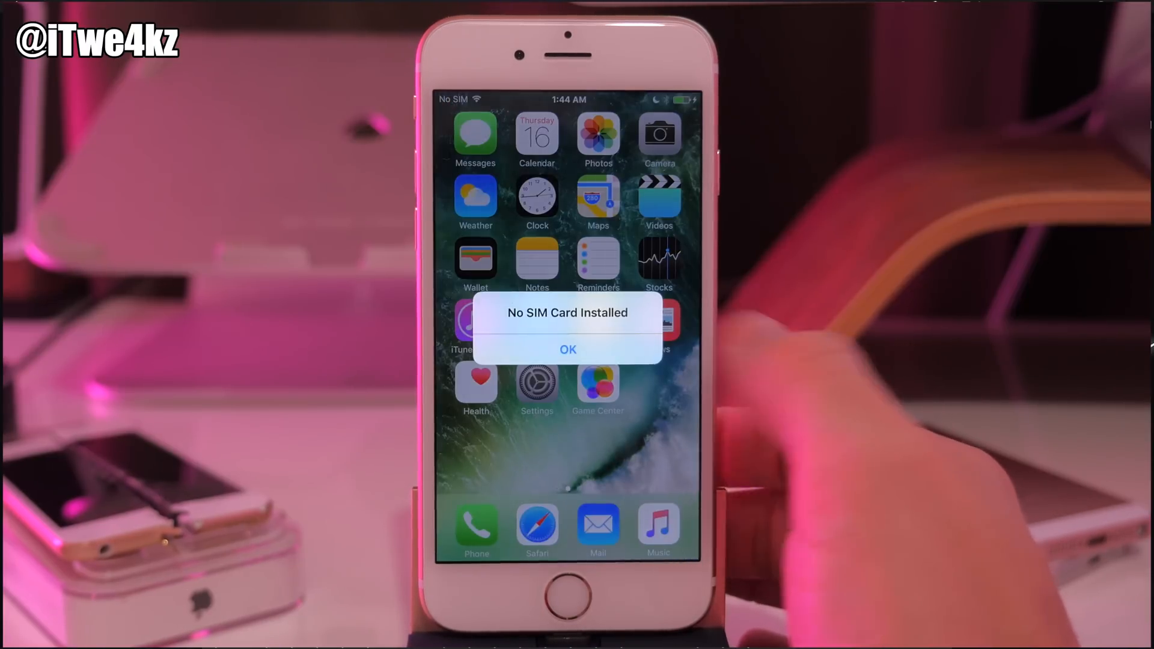
Step: Dismiss the No SIM alert and check Settings About for Version 9.3.2 (13F69)
click(567, 350)
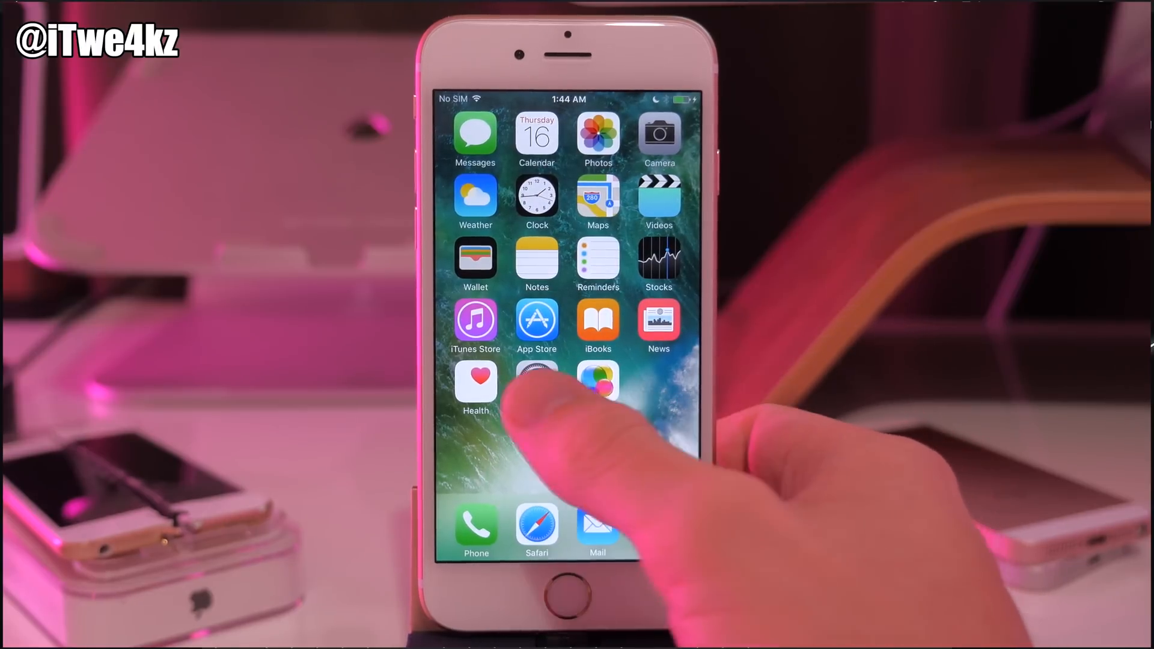
click(537, 381)
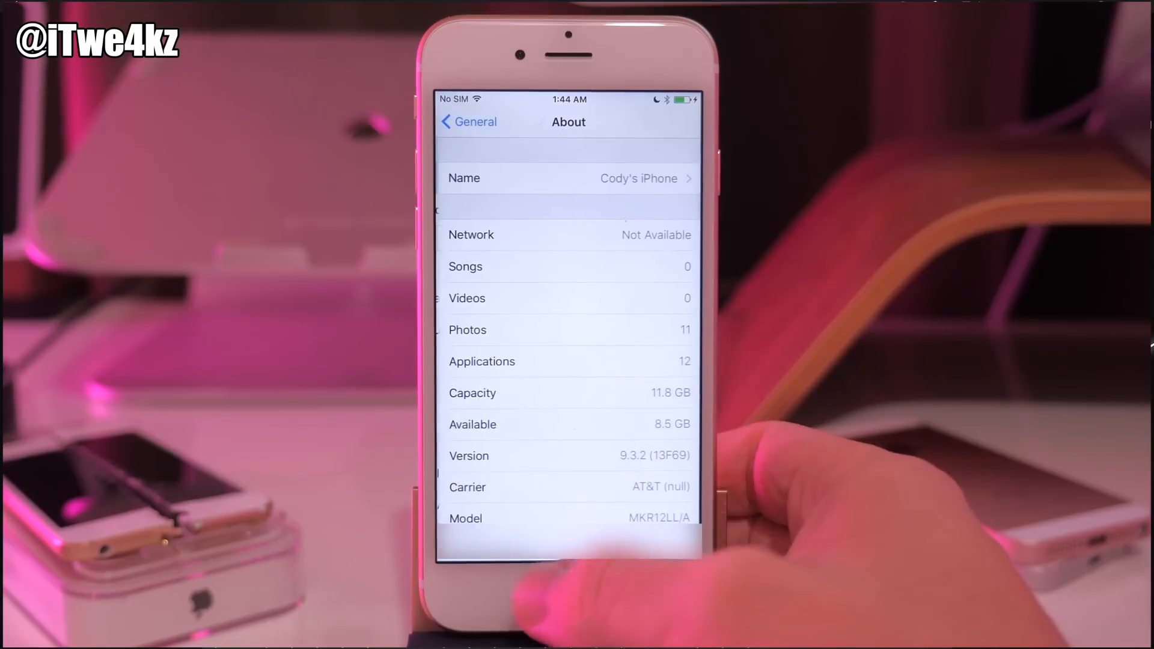
scroll(down, 3)
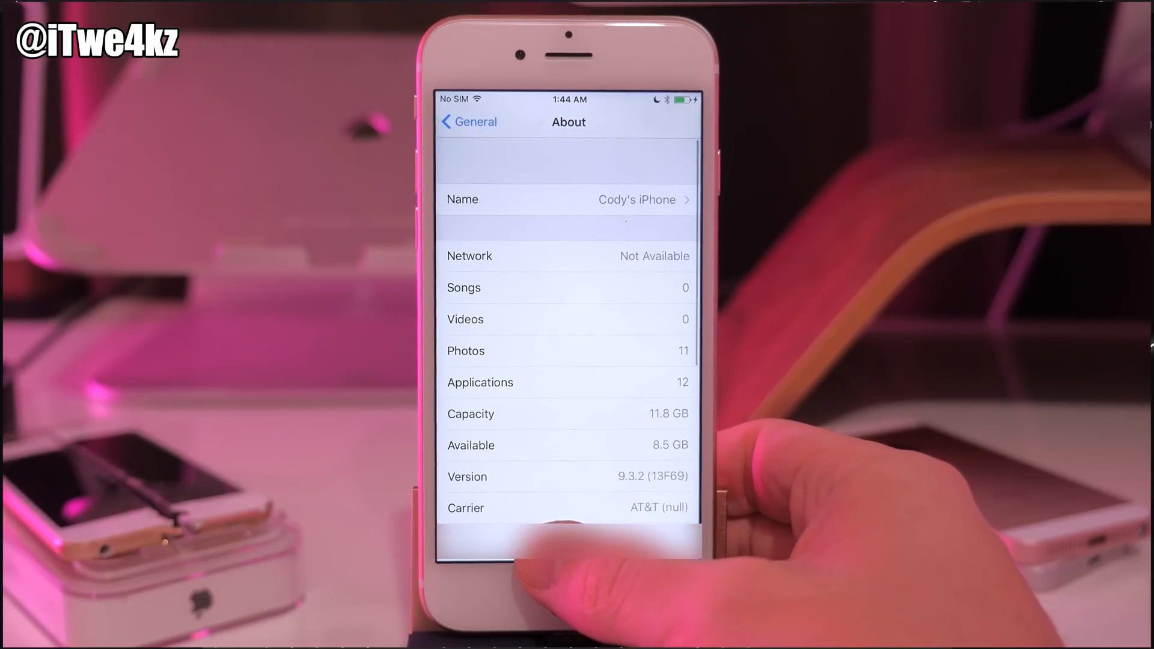